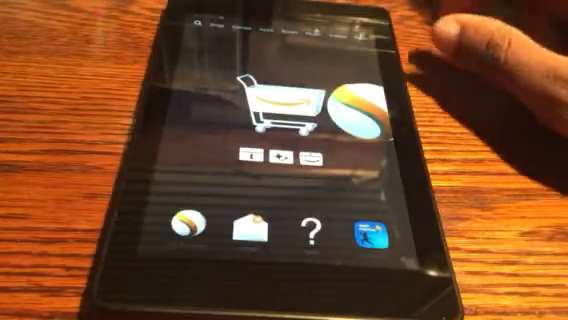
pyautogui.moveTo(480, 40)
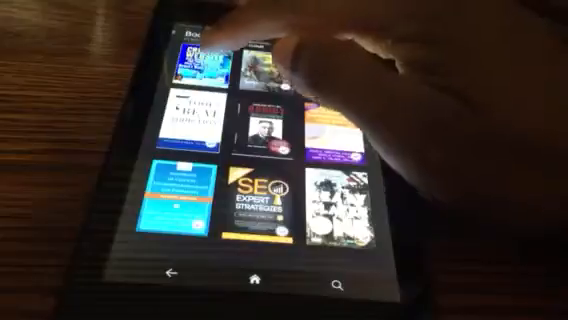
# Open the Books library from the top navigation bar
pyautogui.click(270, 55)
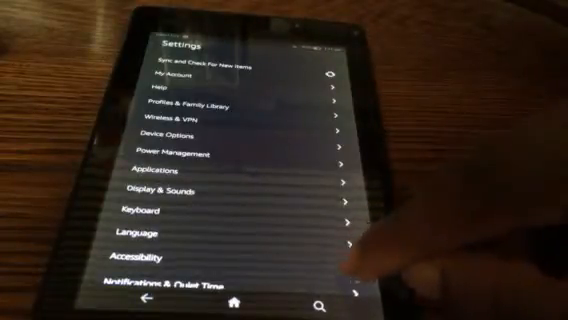
# Select and activate the Accessibility category in Settings with Screen Reader on
pyautogui.click(180, 257)
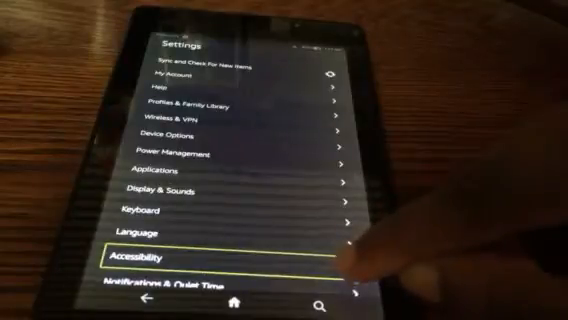
pyautogui.click(155, 257)
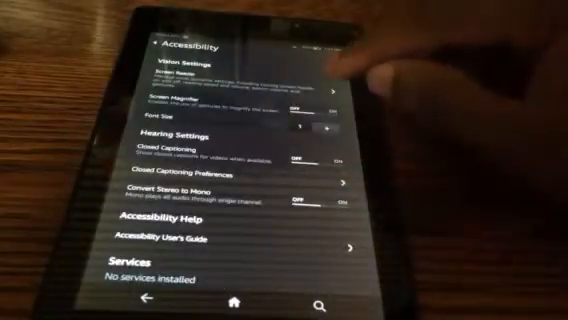